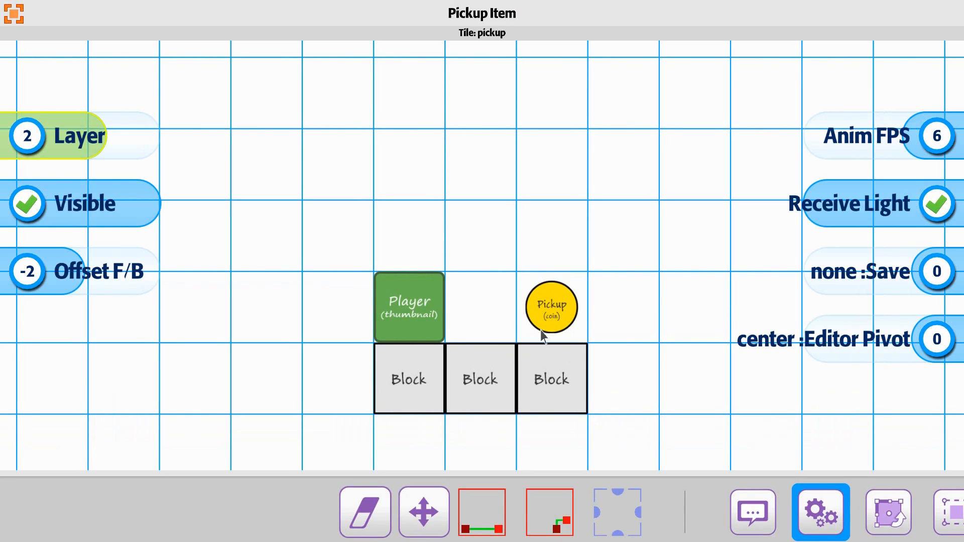
Bring up the coin pickup tile's Pickup Attractor Settings, with every option still disabled.
click(551, 307)
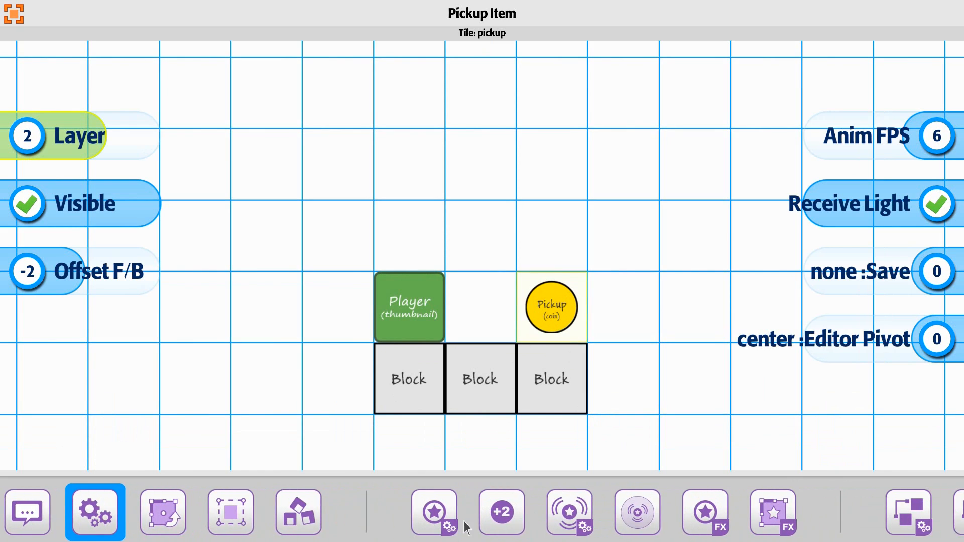
click(568, 513)
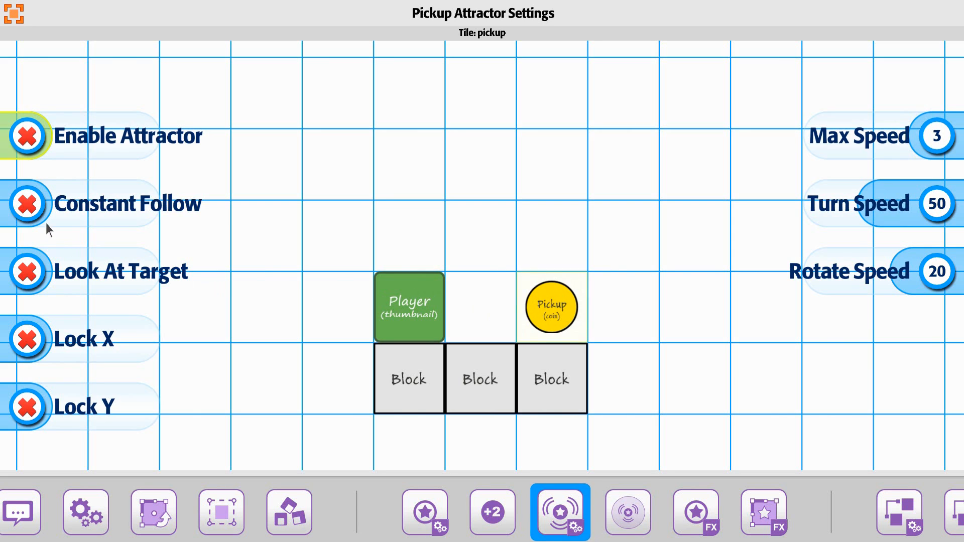
Turn on Enable Attractor, Constant Follow and Look At Target for the coin.
click(26, 136)
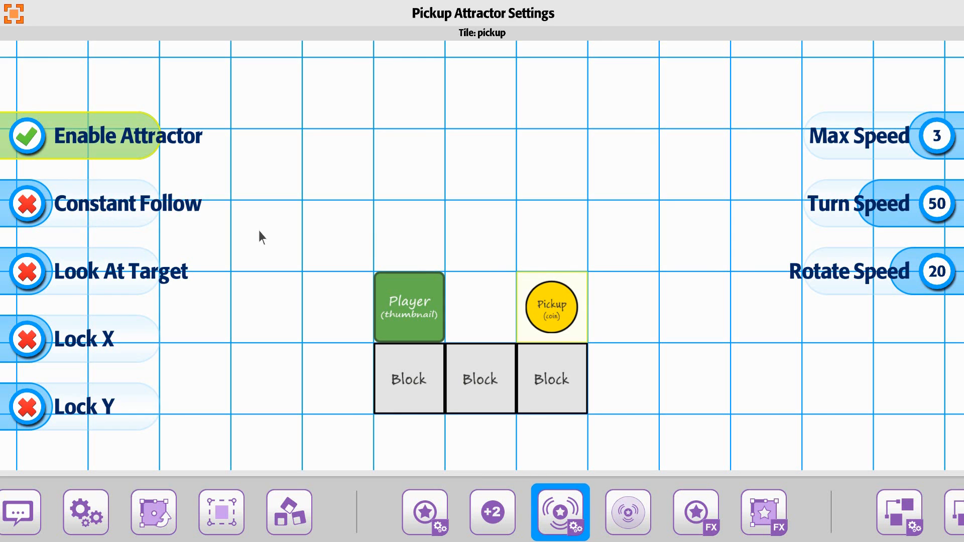
mouse_move(188, 194)
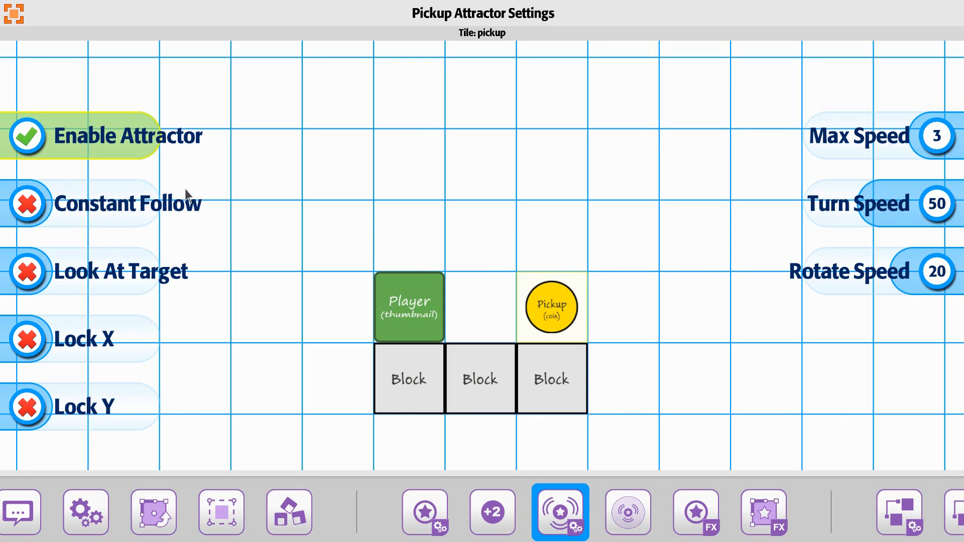
click(28, 204)
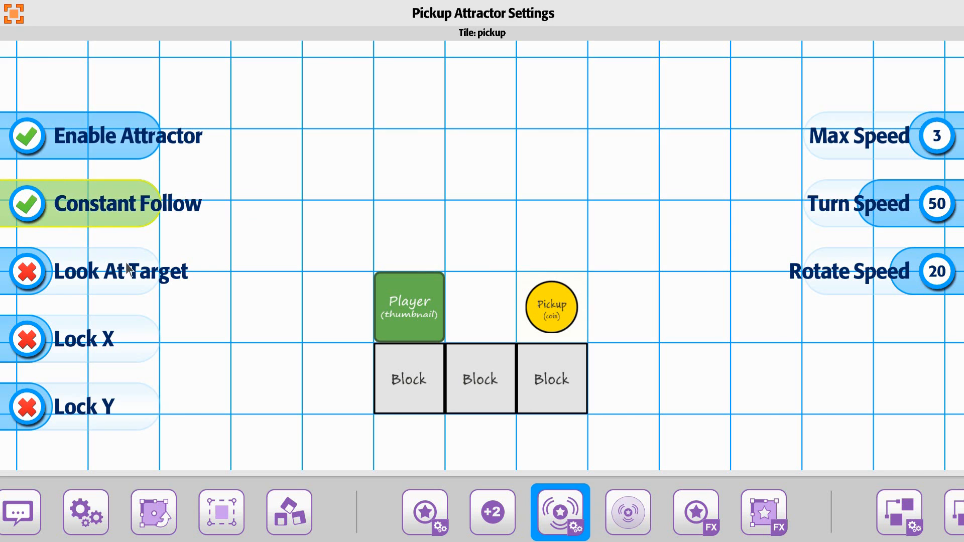
click(28, 271)
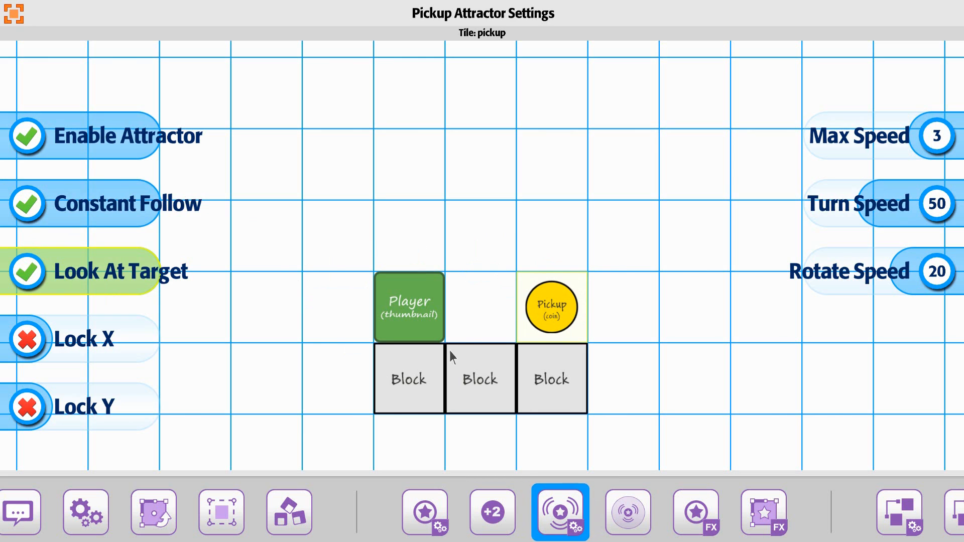
mouse_move(134, 267)
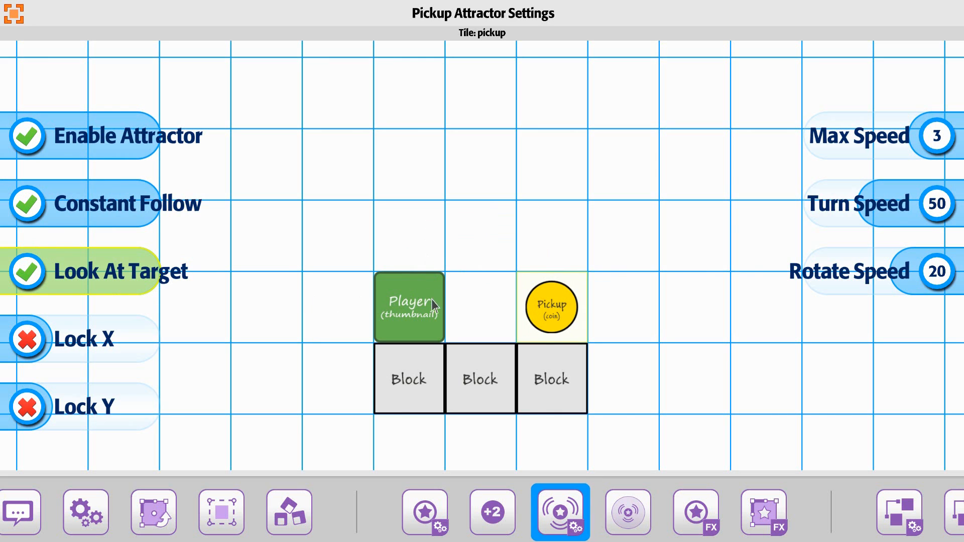
mouse_move(865, 232)
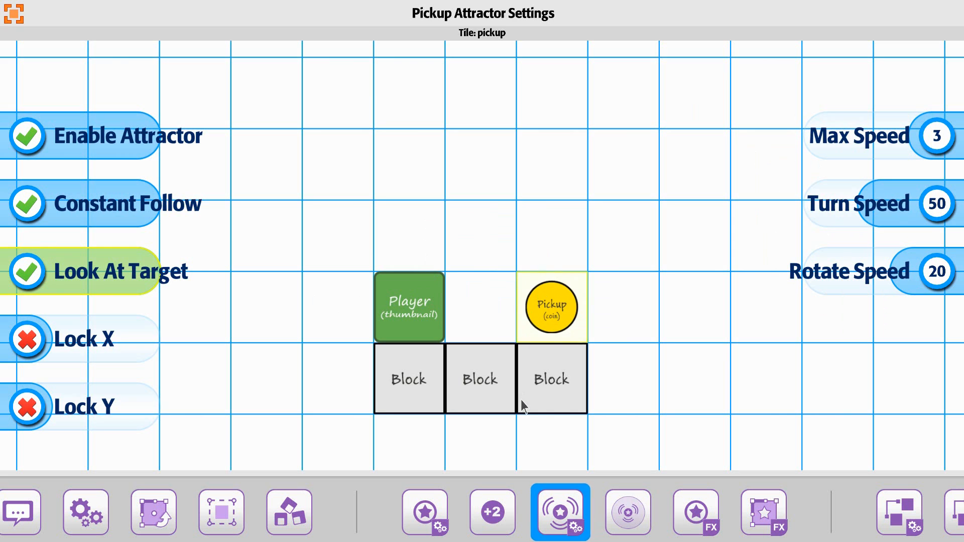
In Pickup Attractor Range, raise the Left range from 5 to 14.
click(628, 513)
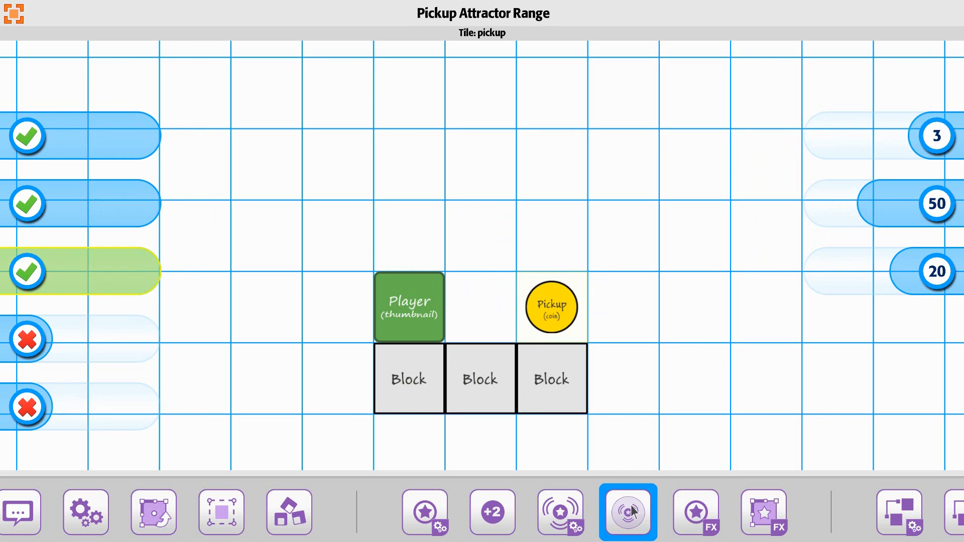
click(629, 512)
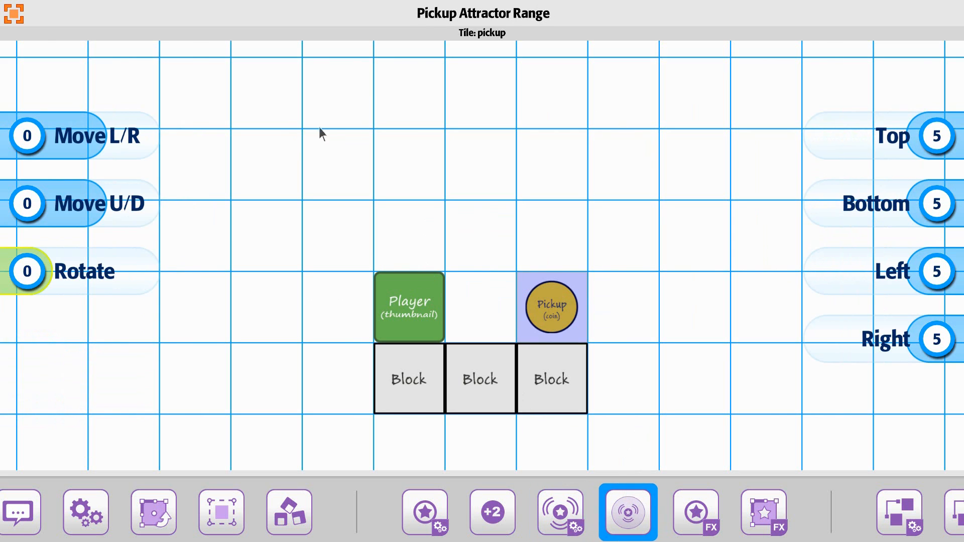
mouse_move(522, 314)
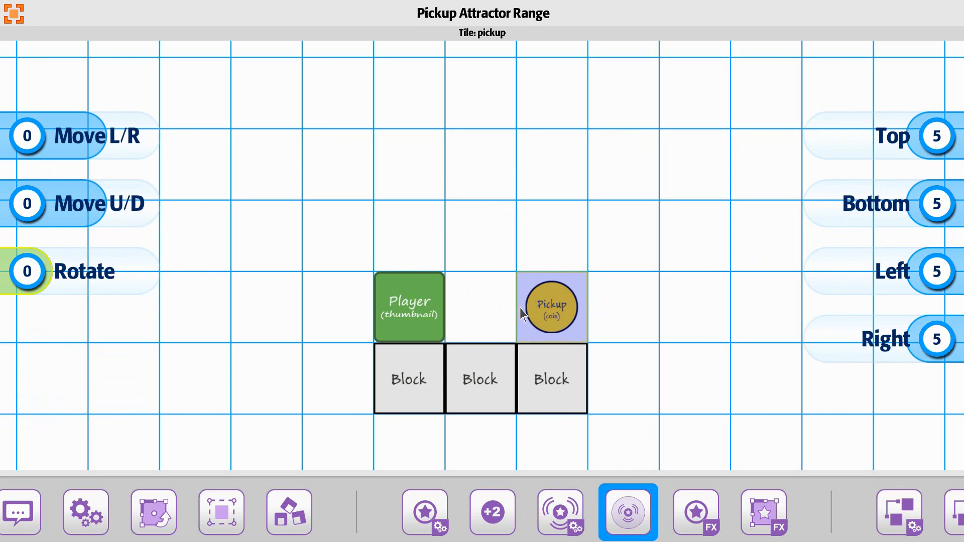
mouse_move(923, 276)
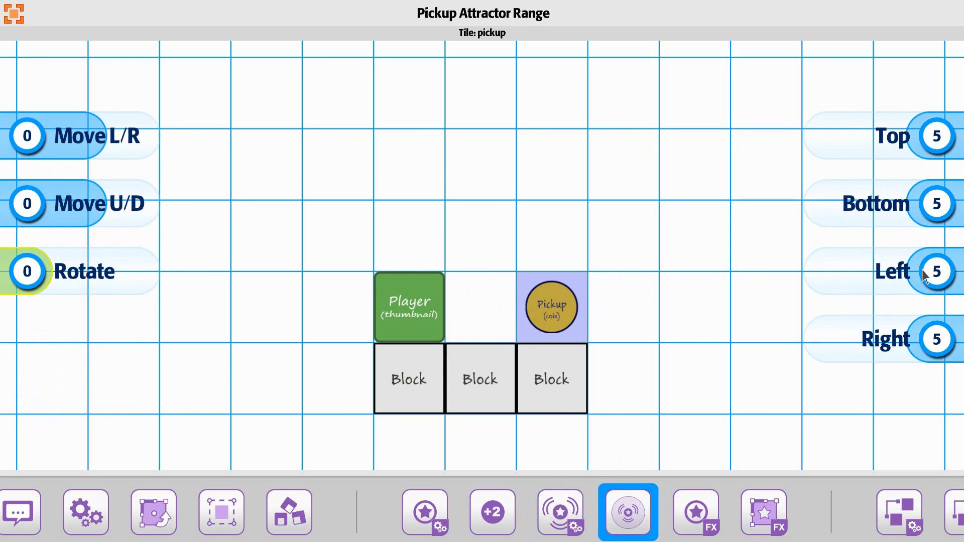
click(937, 270)
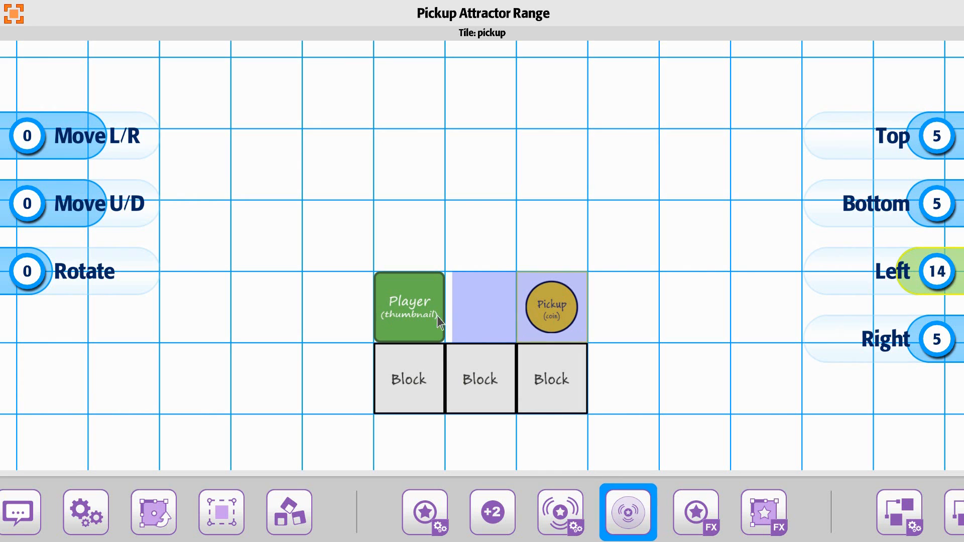
mouse_move(509, 336)
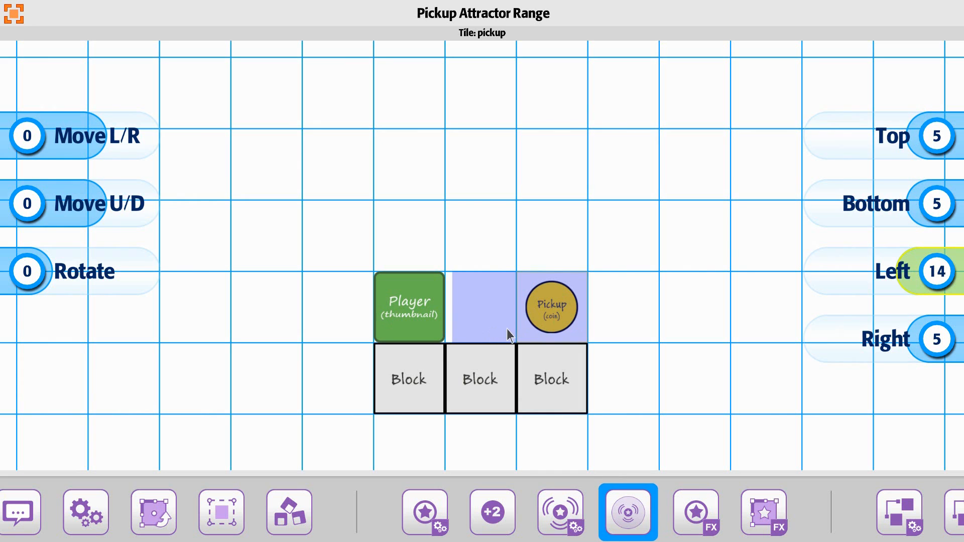
mouse_move(523, 323)
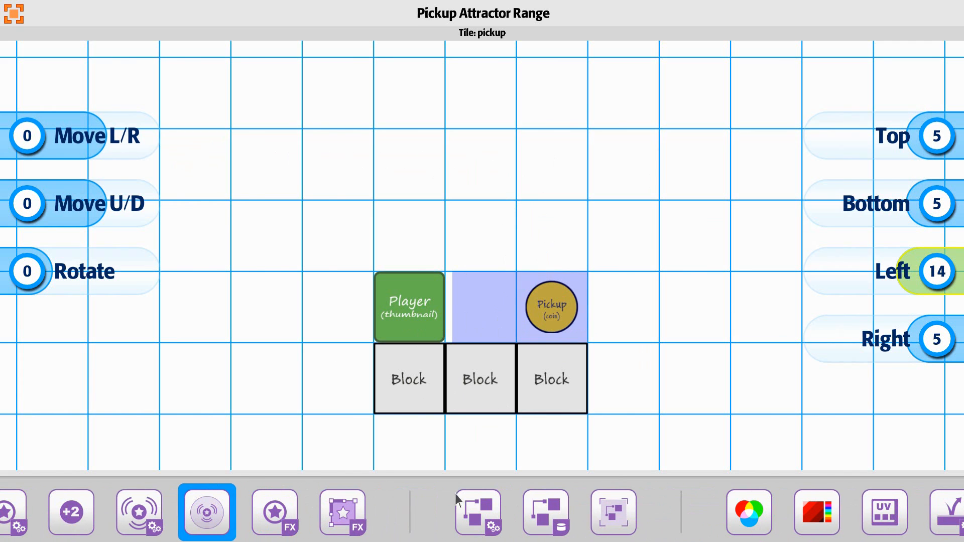
In Trigger Range, turn off Editor and set Top, Bottom, Left and Right to 2.
click(614, 514)
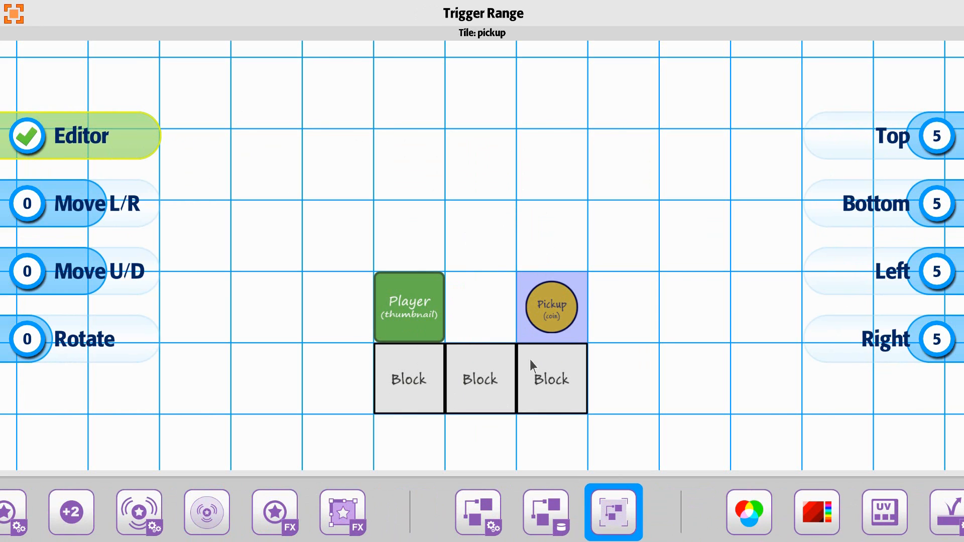
click(27, 136)
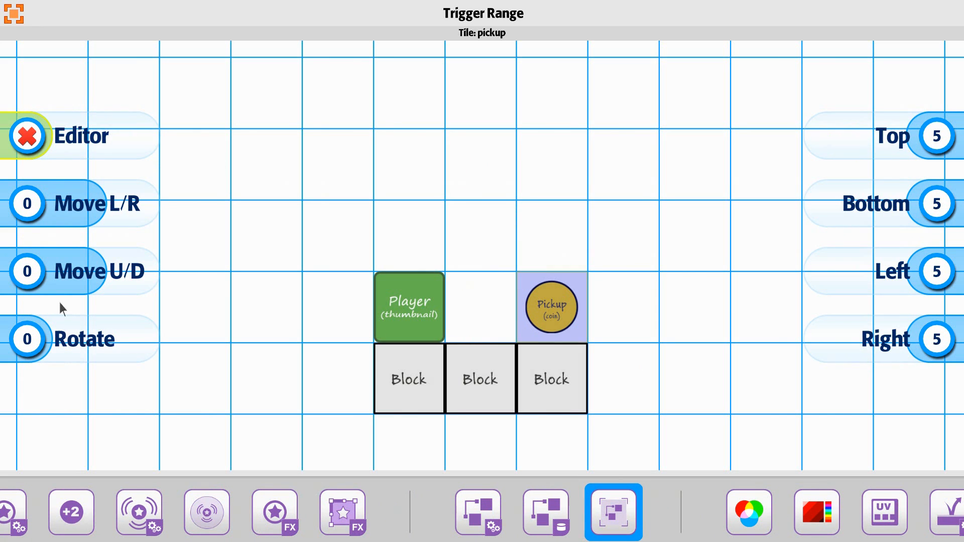
mouse_move(452, 274)
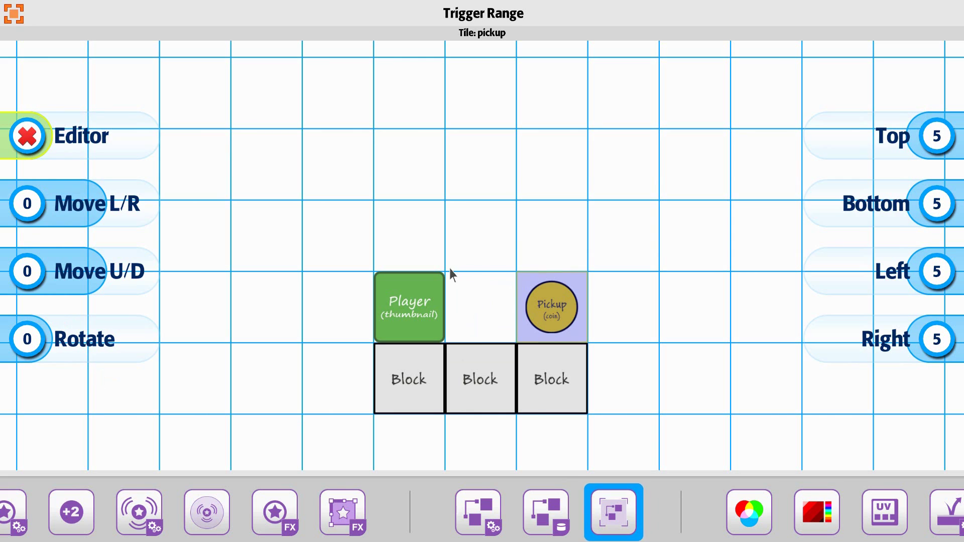
mouse_move(453, 342)
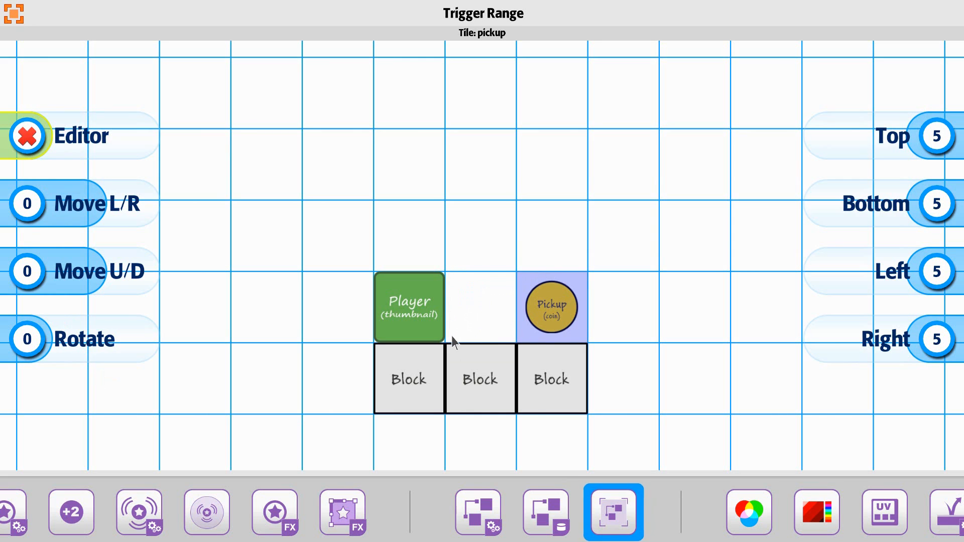
mouse_move(762, 324)
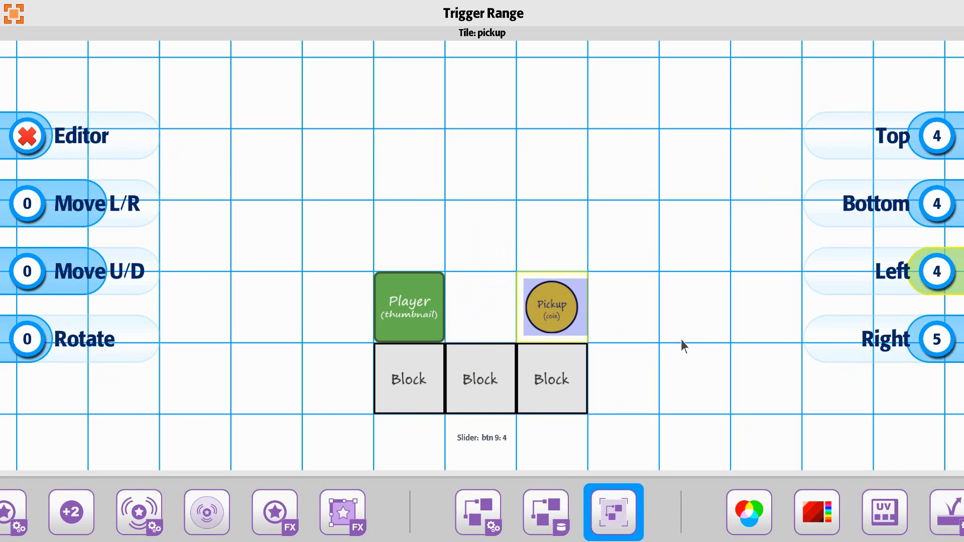
click(935, 339)
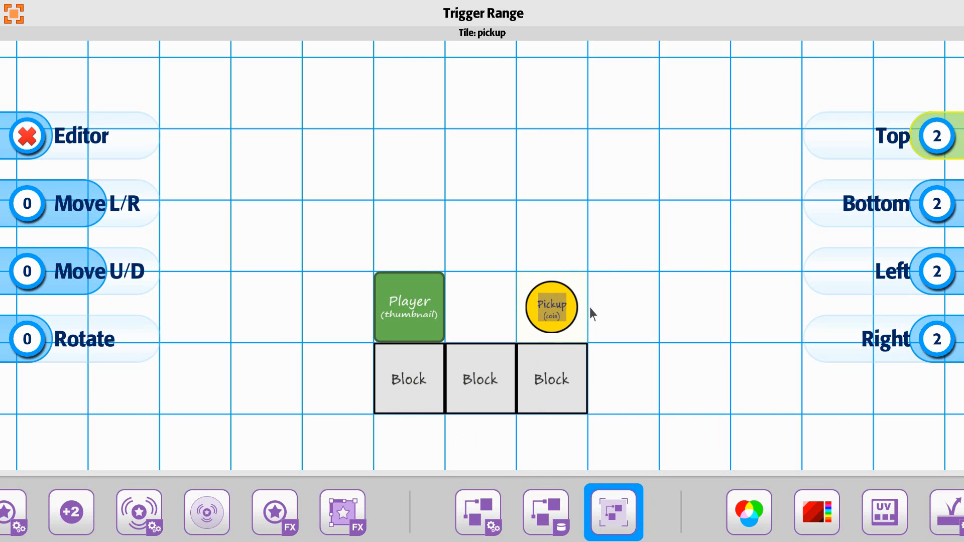
click(551, 307)
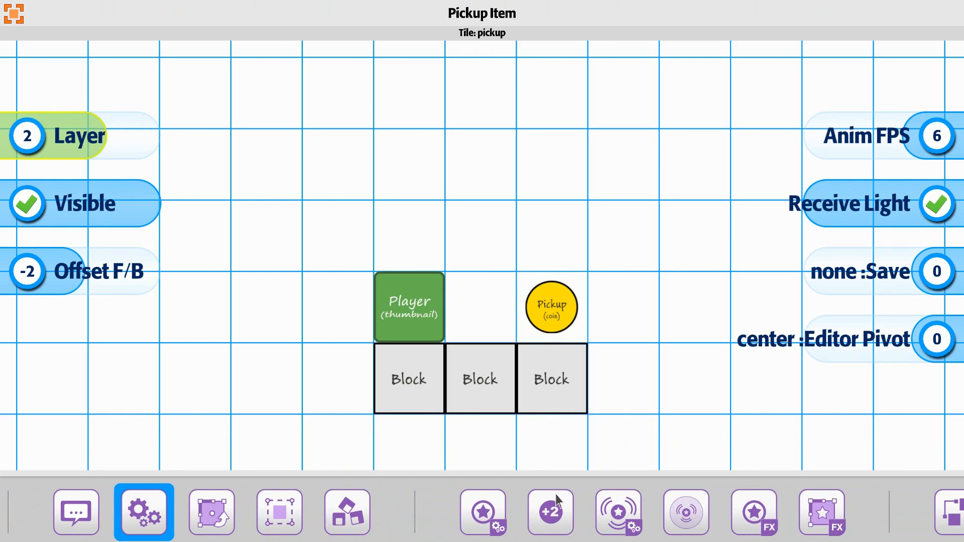
Bring the coin's attractor settings back into view to check them.
click(618, 513)
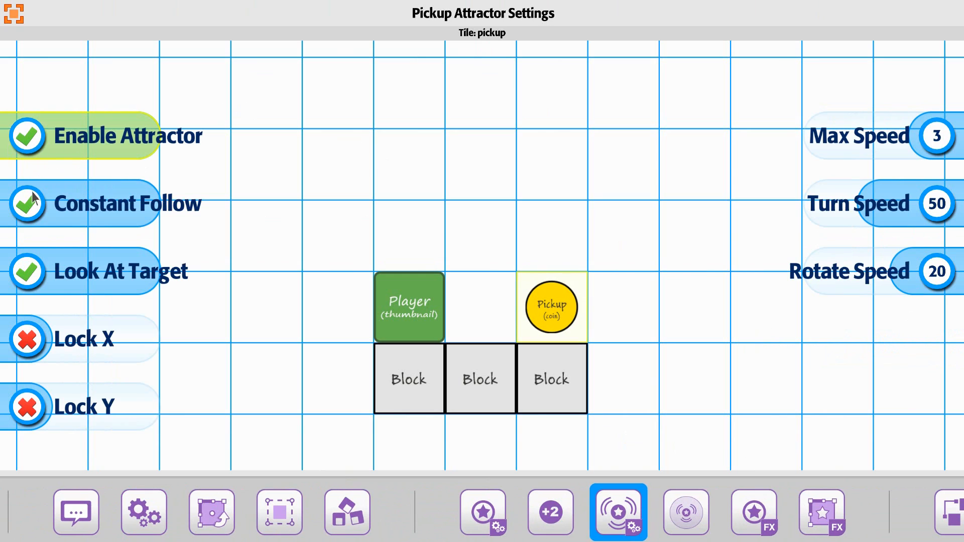
mouse_move(314, 216)
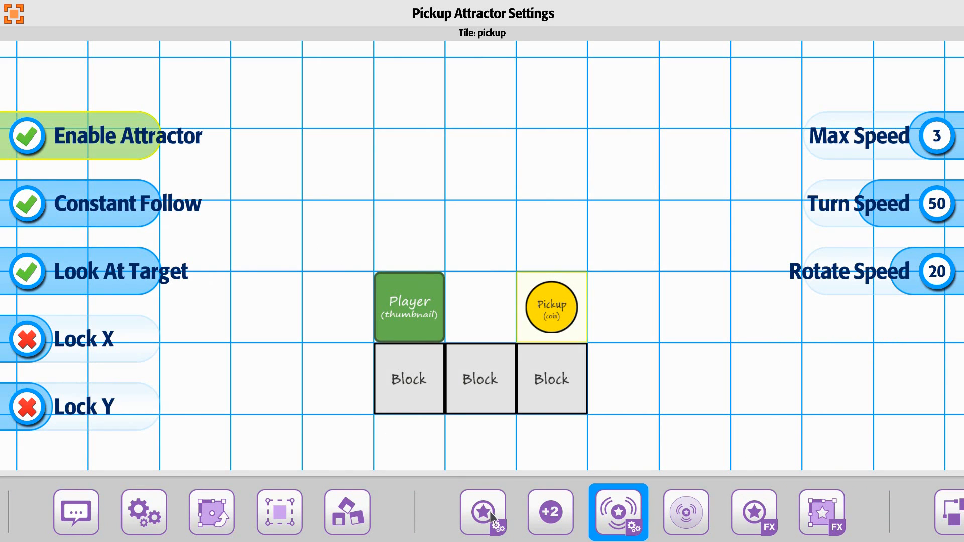
Playtest the level, with the player standing on the blocks.
click(483, 512)
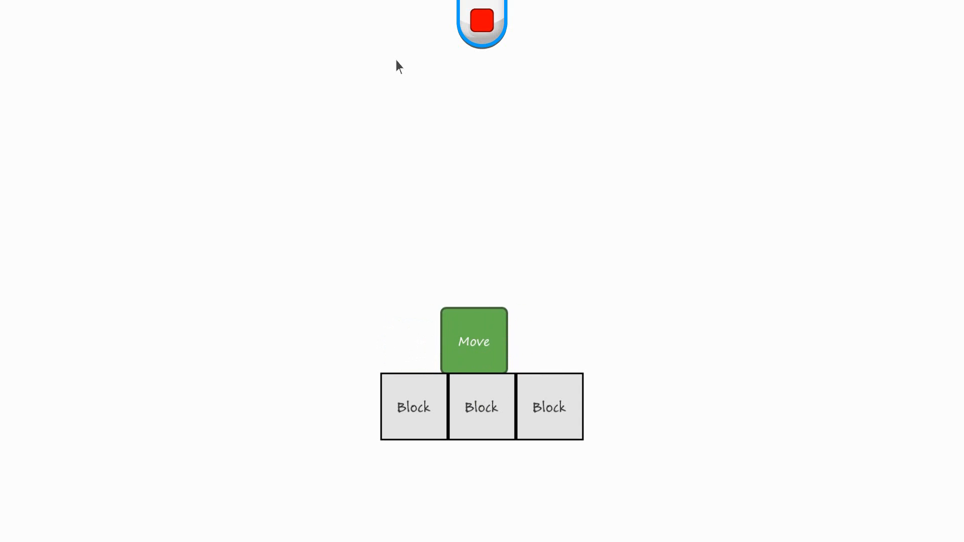
mouse_move(498, 54)
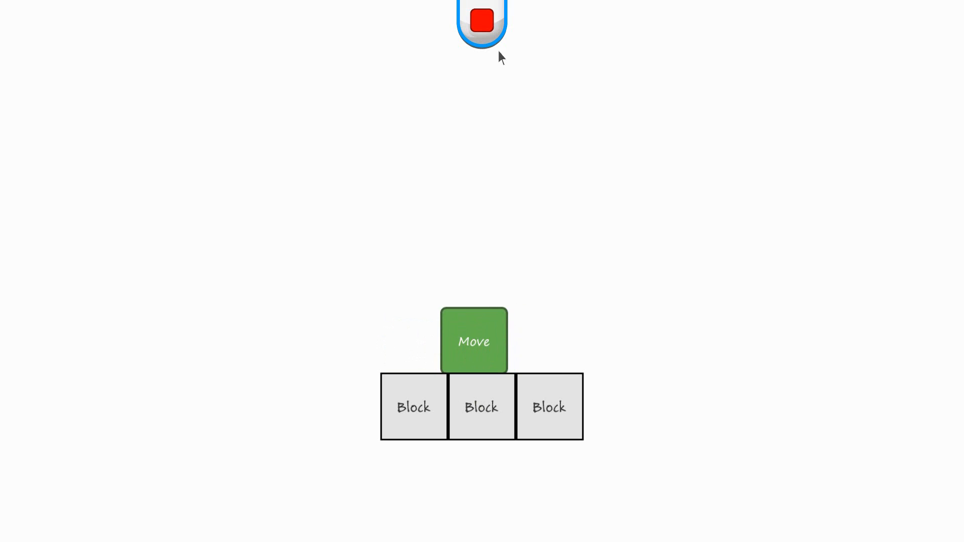